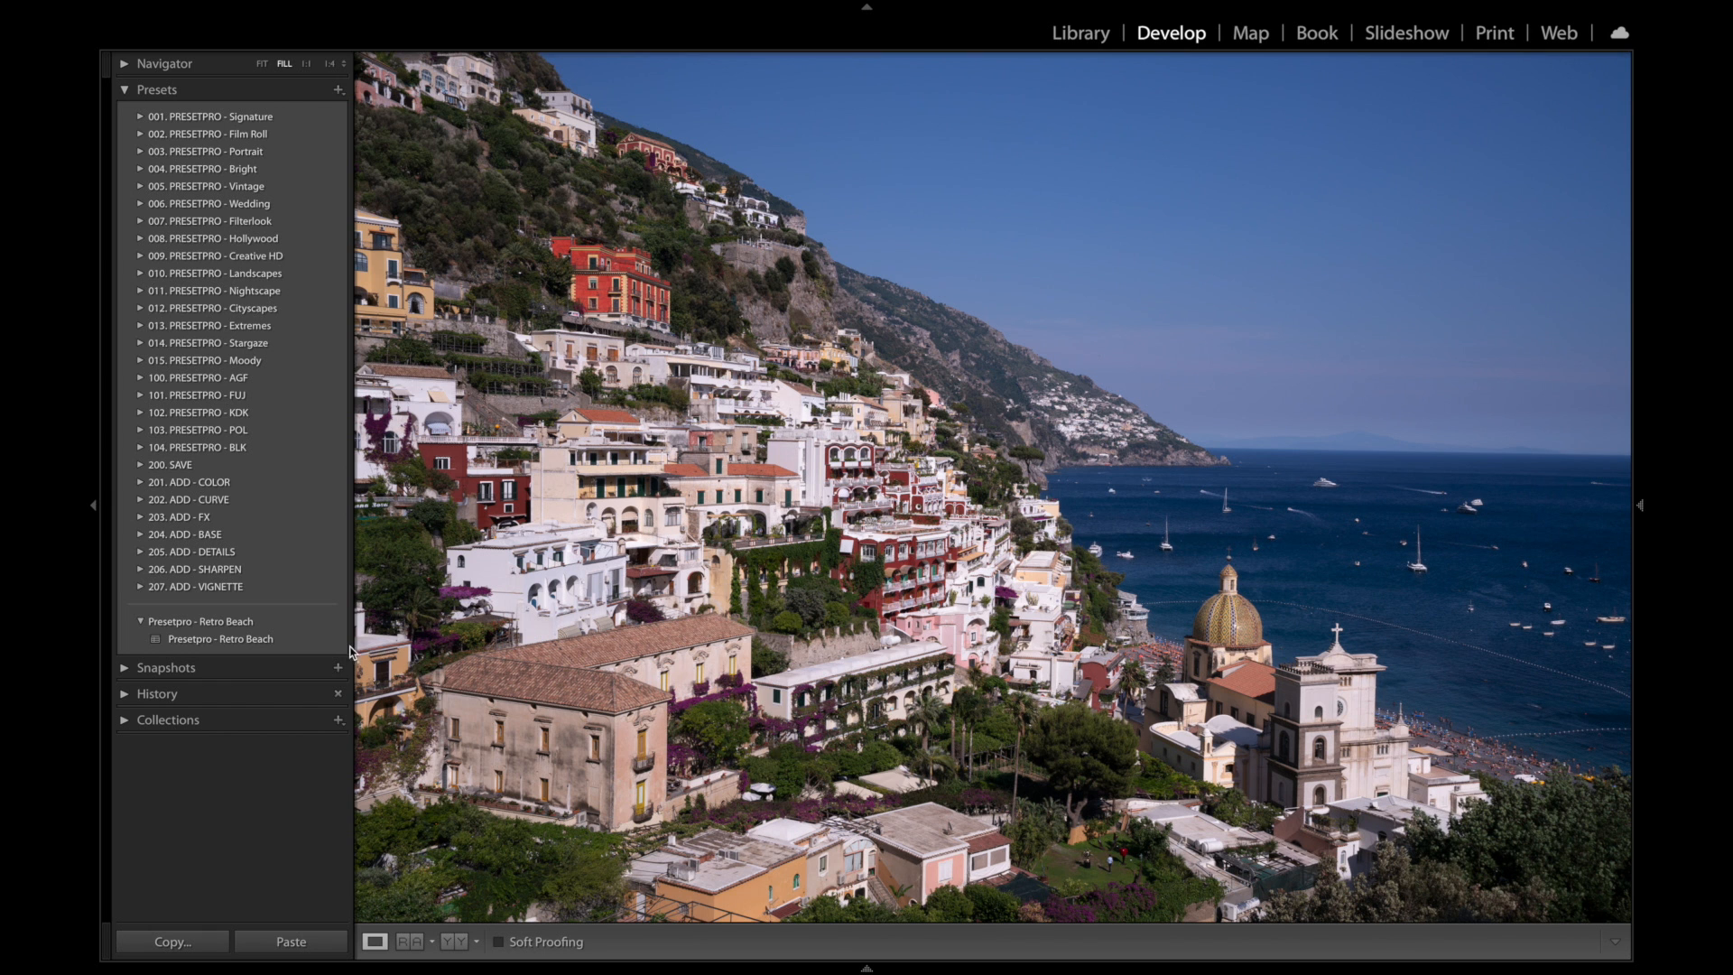
Apply the Presetpro - Retro Beach preset to the Positano photo for a faded purple postcard tone
click(220, 639)
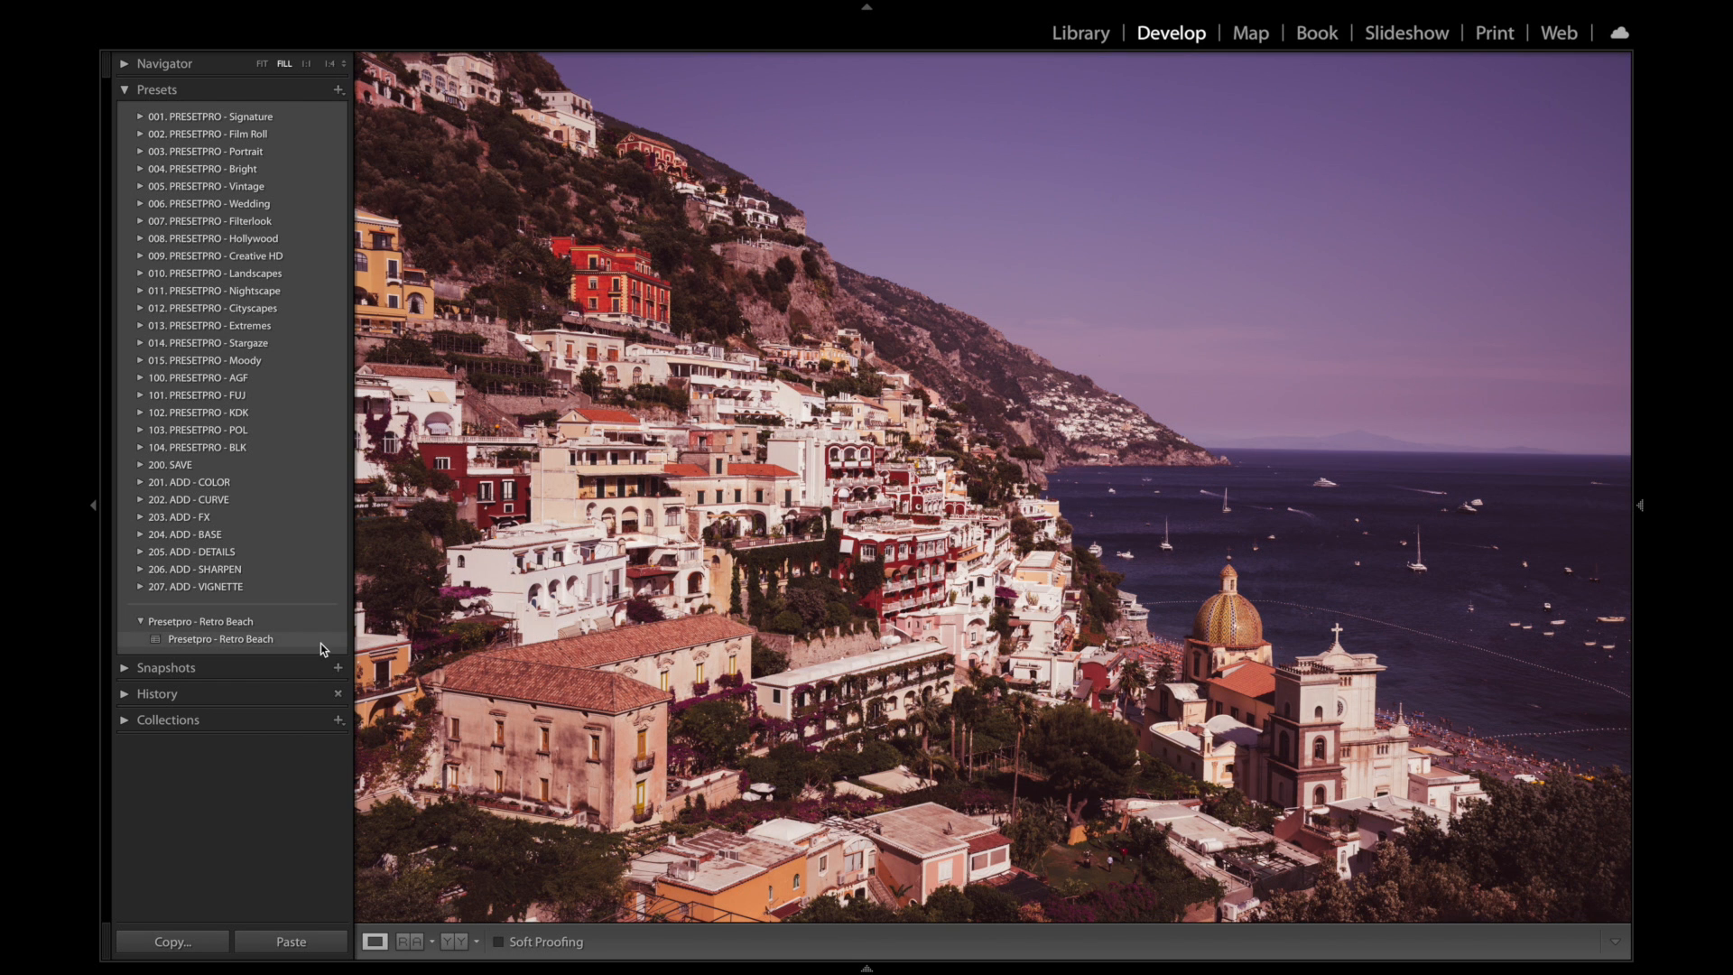
click(221, 639)
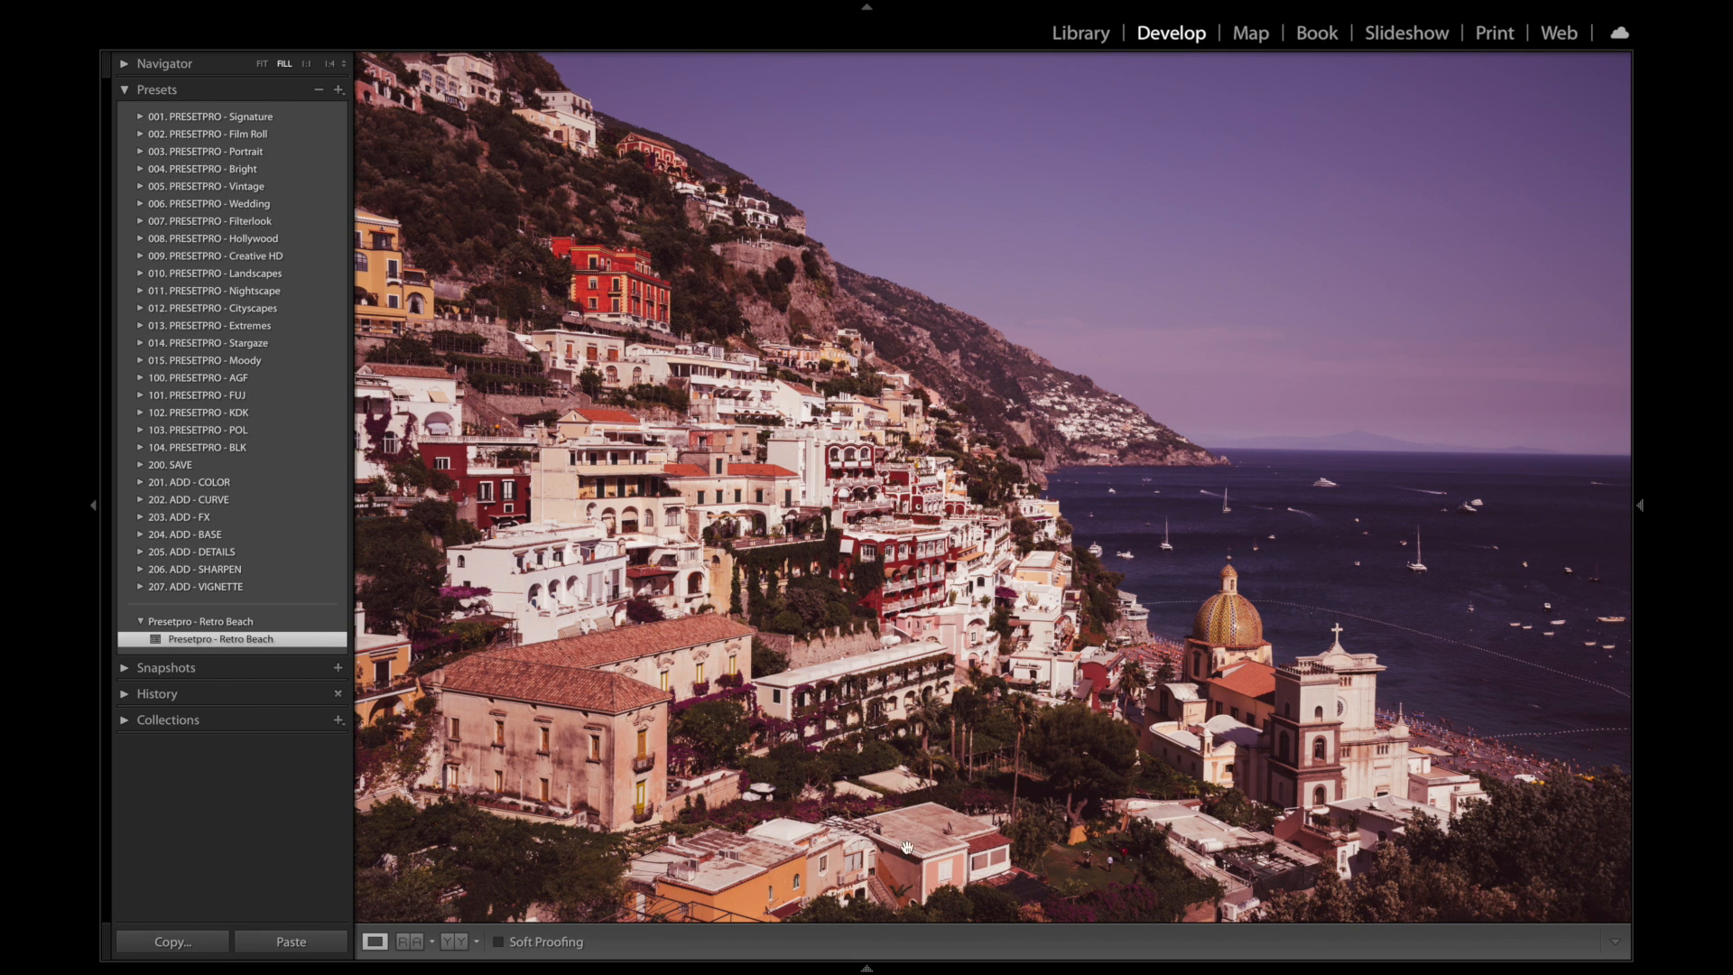
mouse_move(1078, 706)
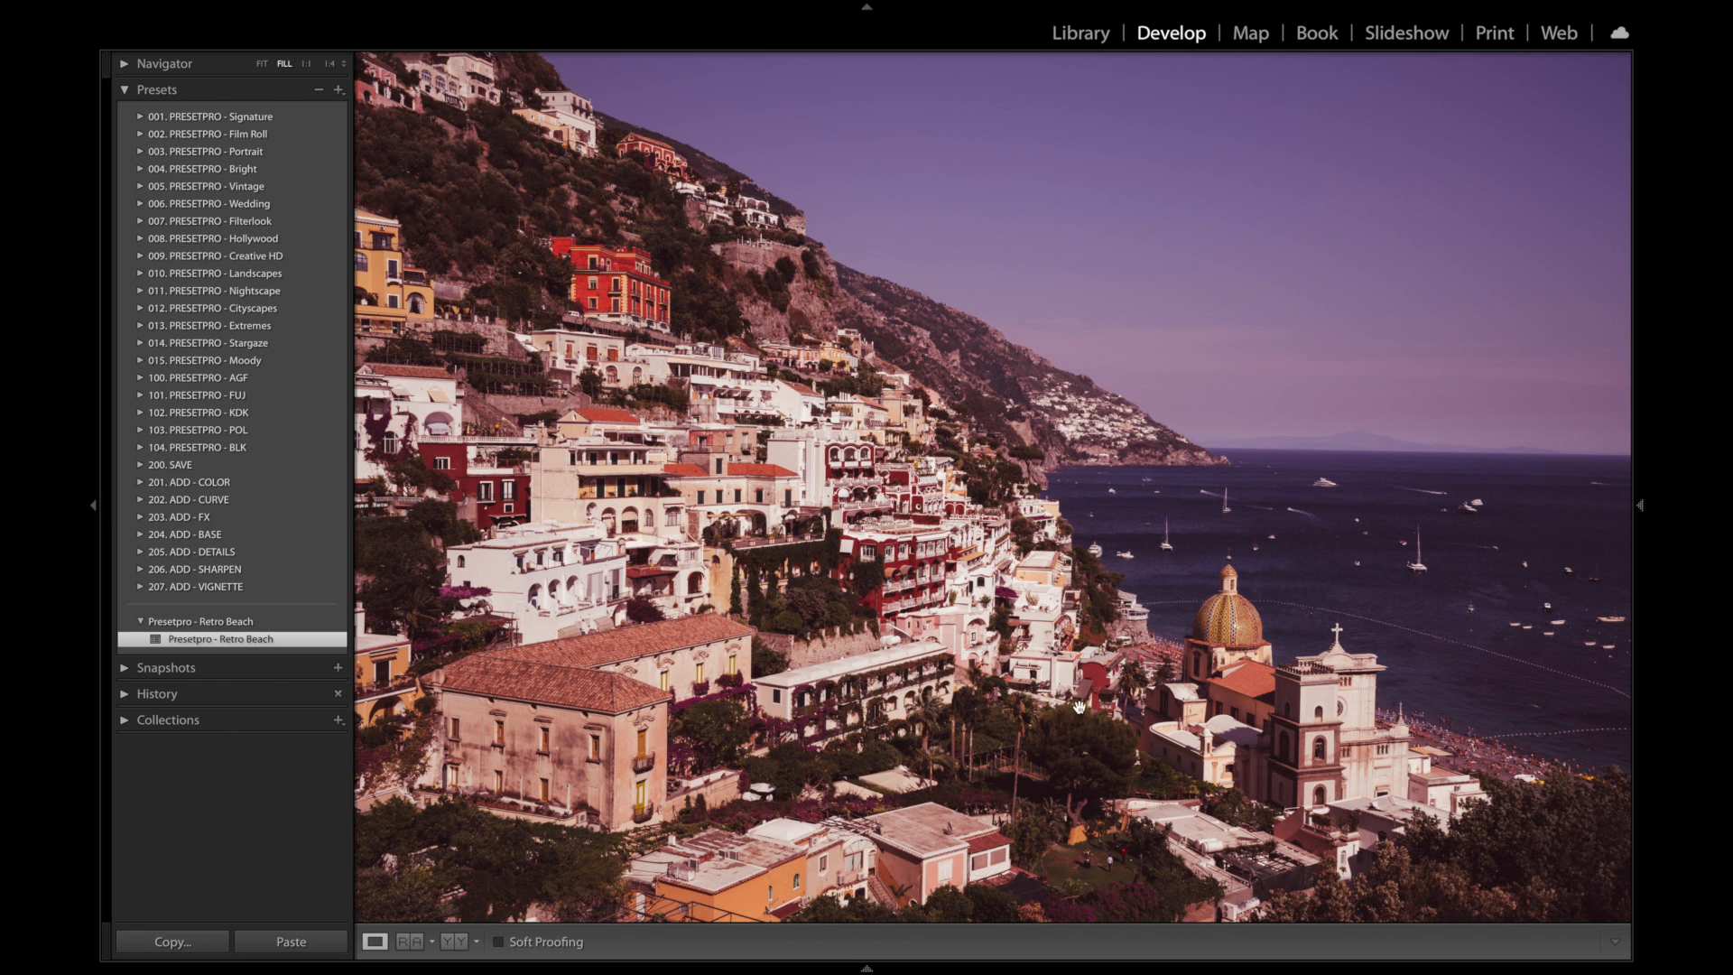
click(453, 942)
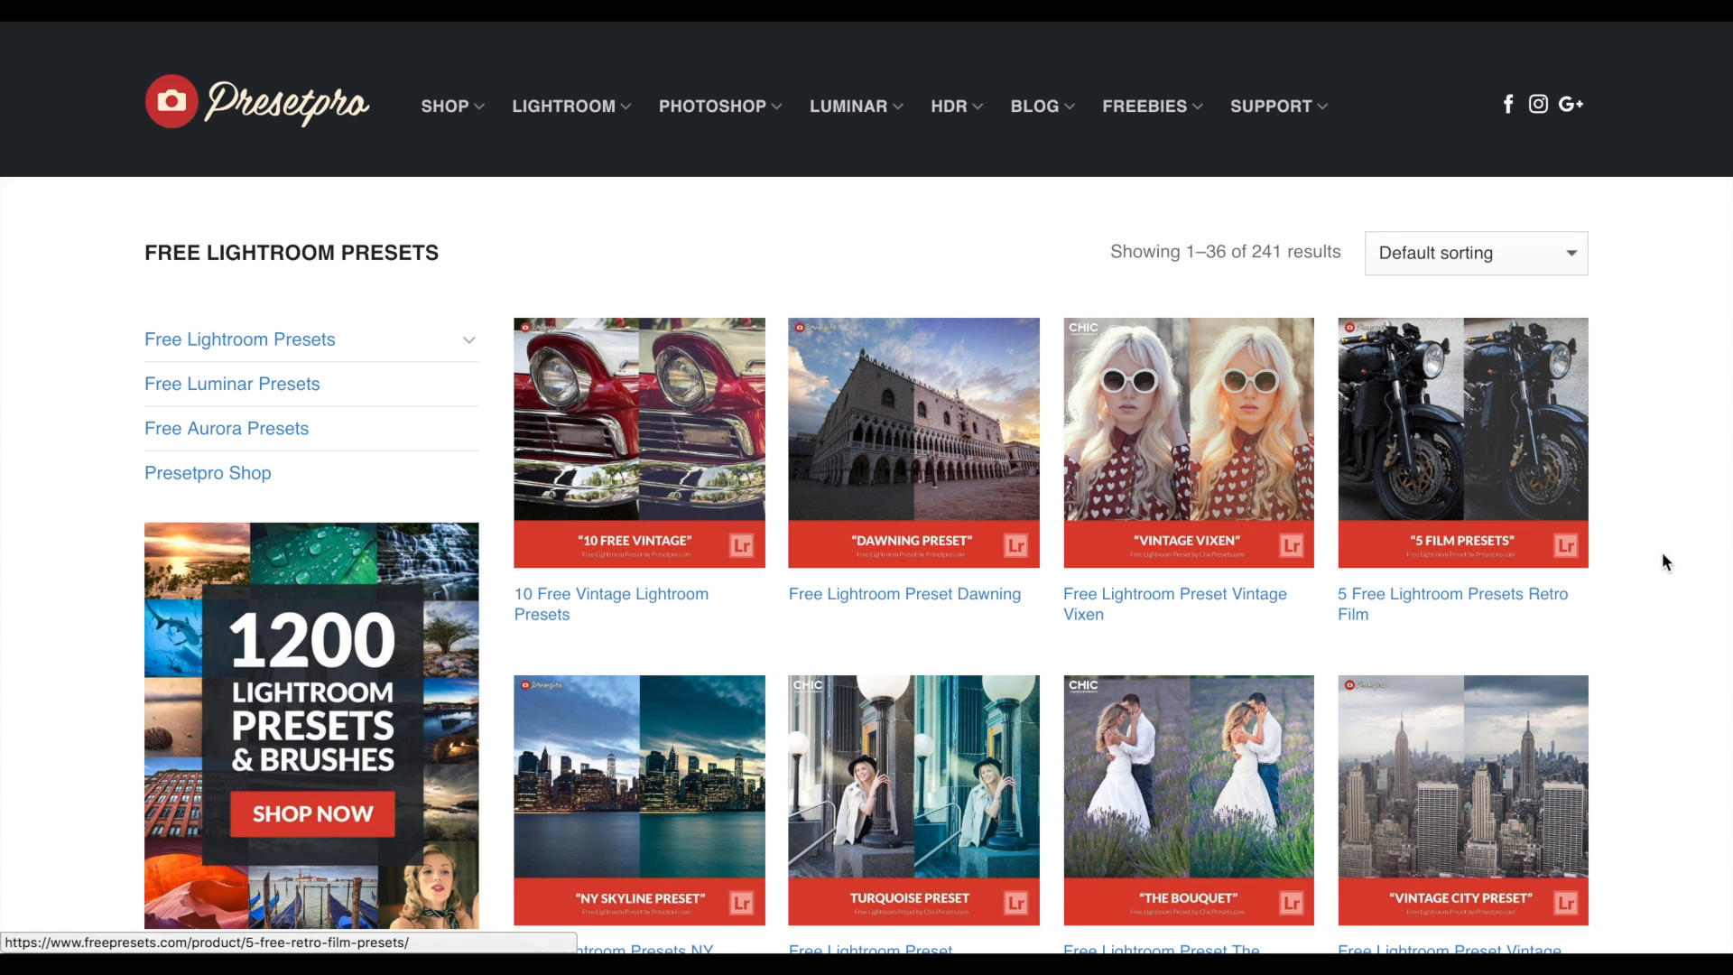
mouse_move(1148, 107)
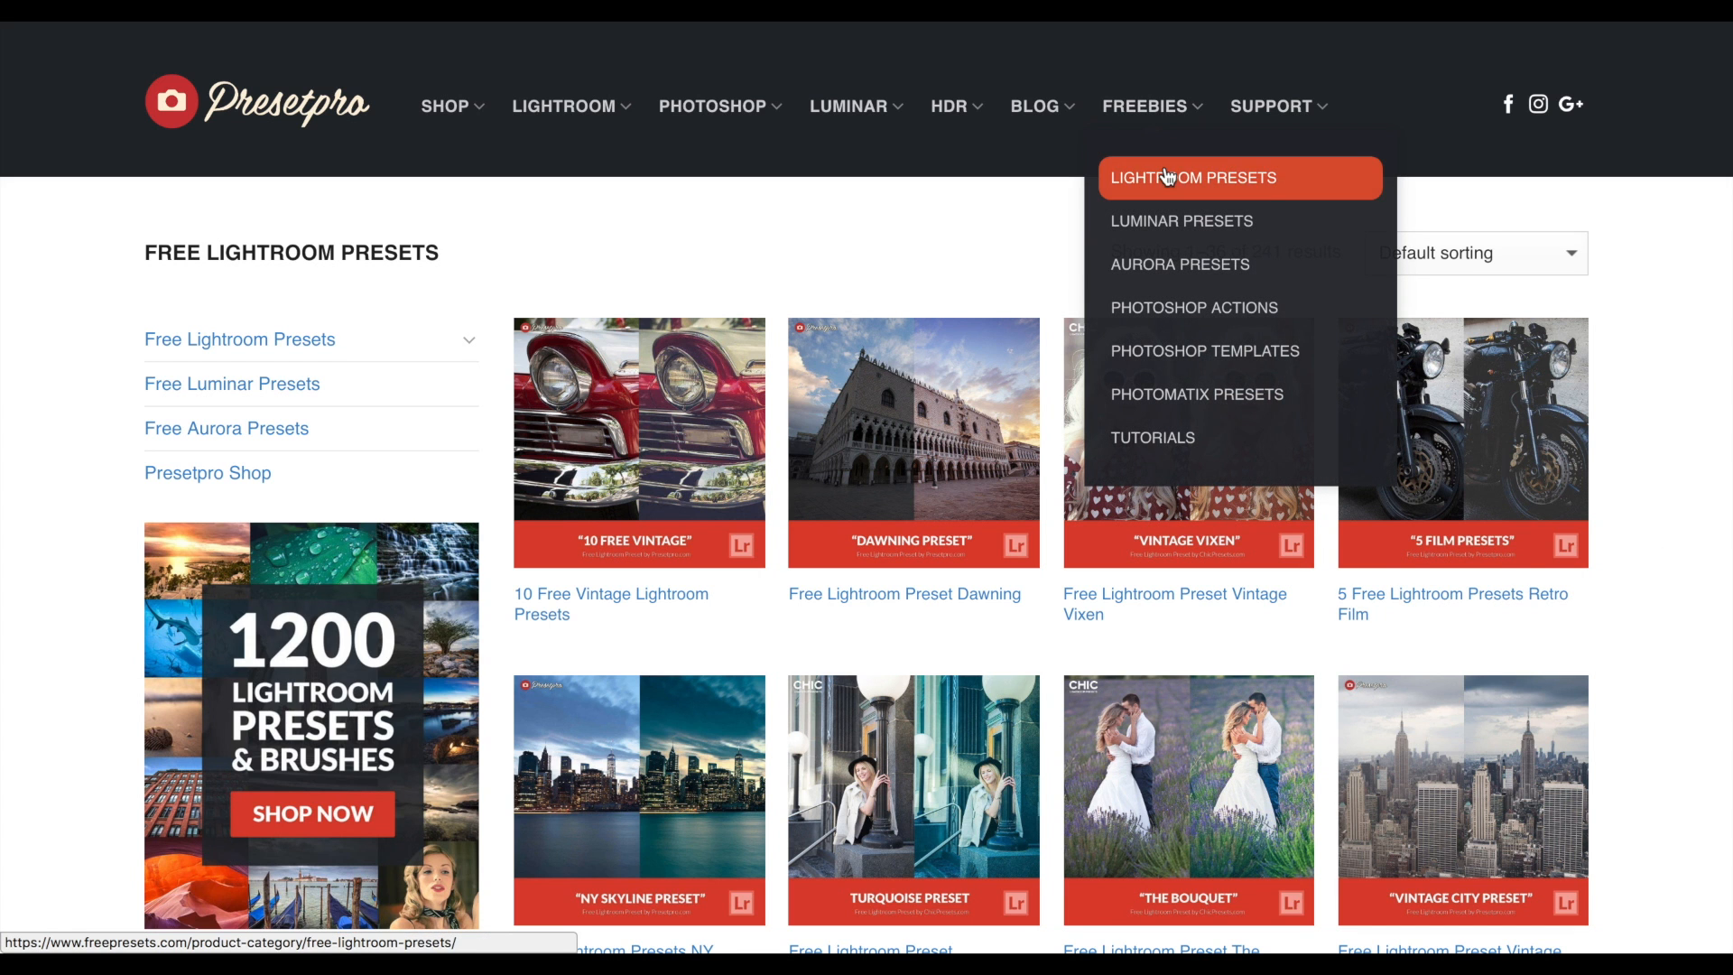